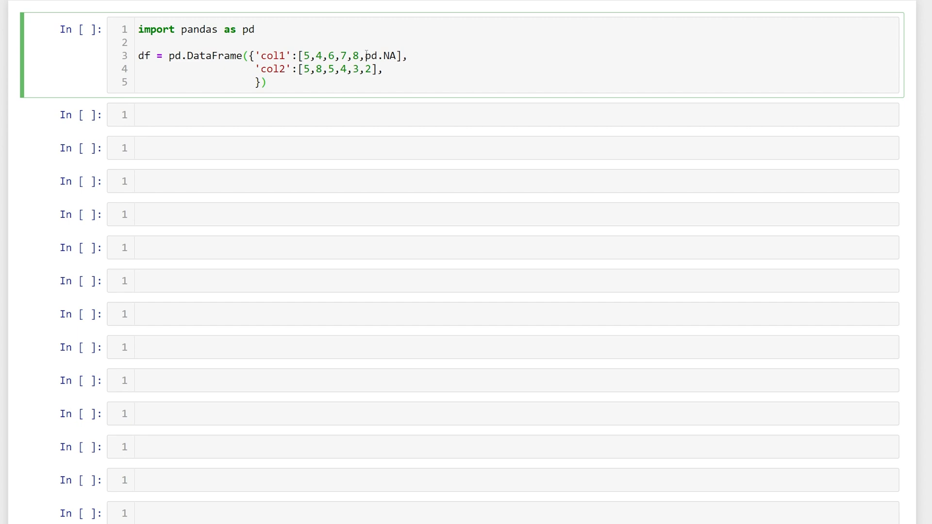
Run the cell building the col1/col2 DataFrame and evaluate df to show the table with <NA>
left_click(268, 81)
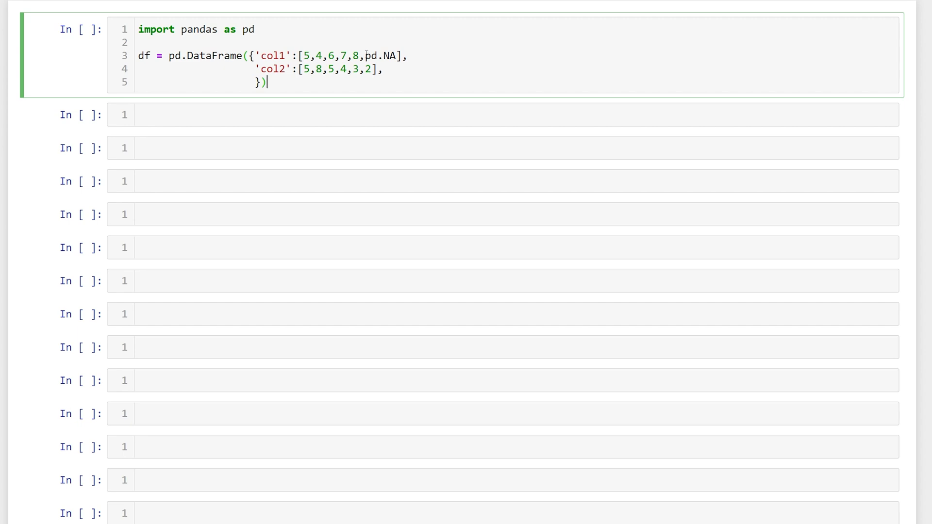
double_click(380, 57)
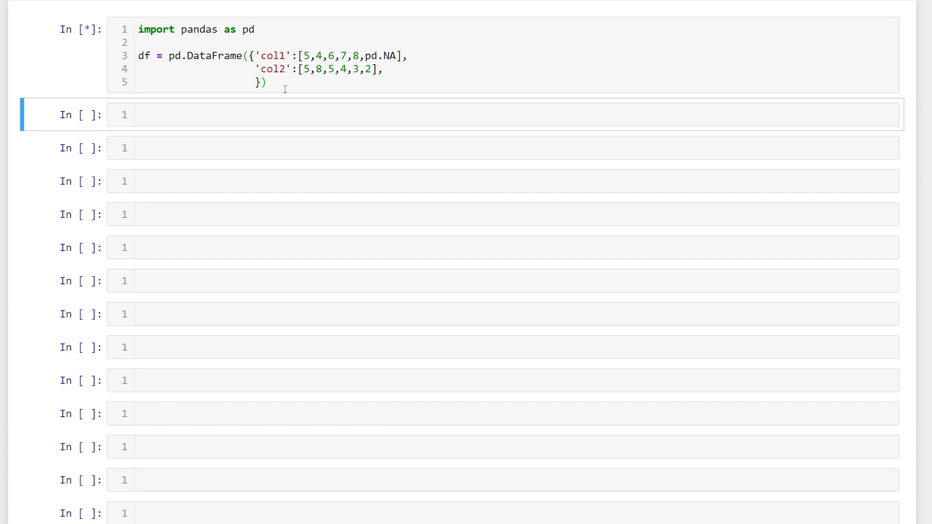
type("df")
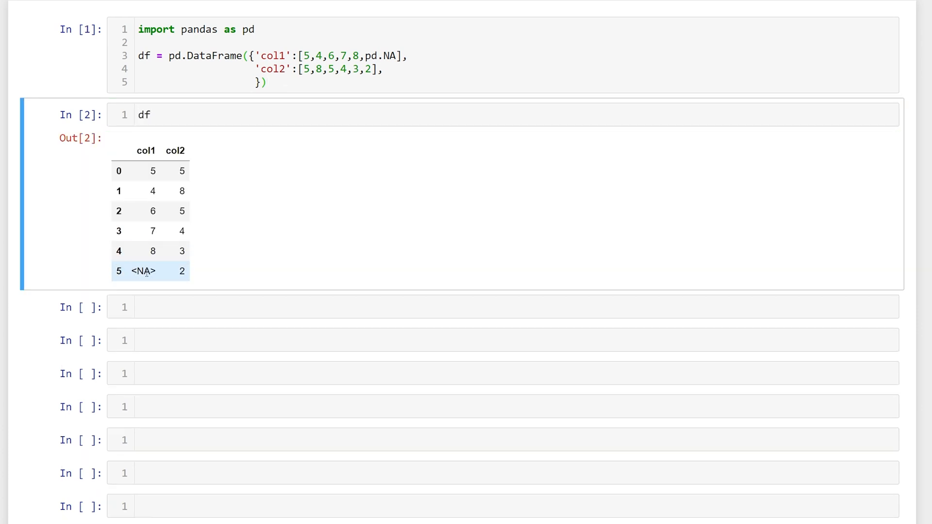
left_click(416, 307)
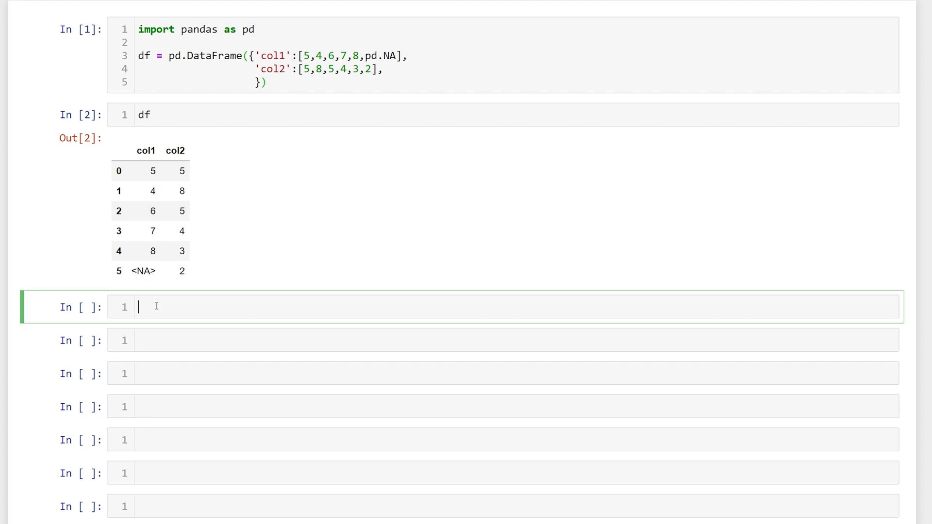
mouse_move(156, 306)
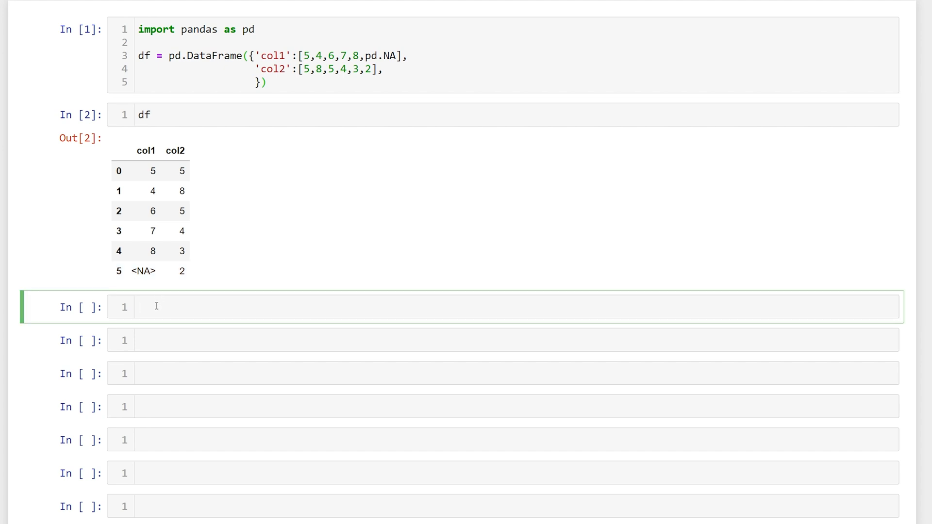
Assign df['boo'] = df['col1'] < df['col2'] and redisplay df
type("df[]")
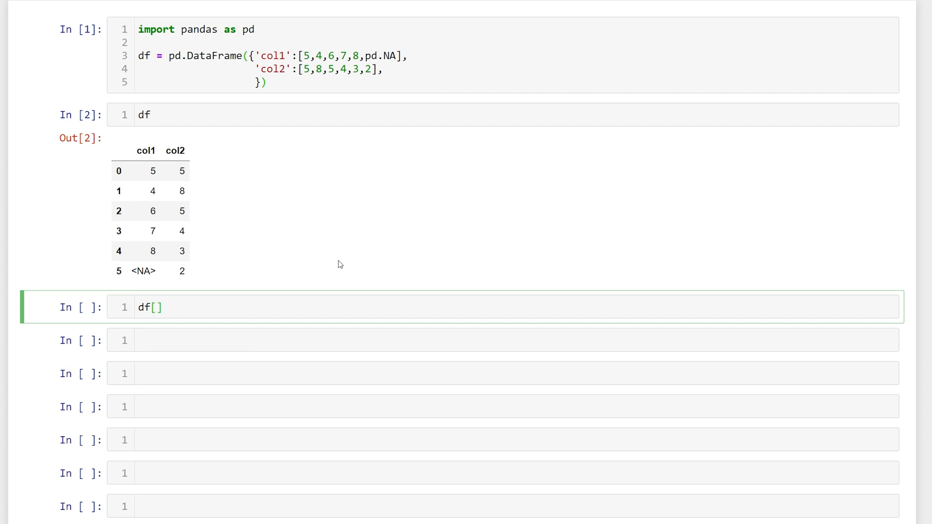
type("'boo'")
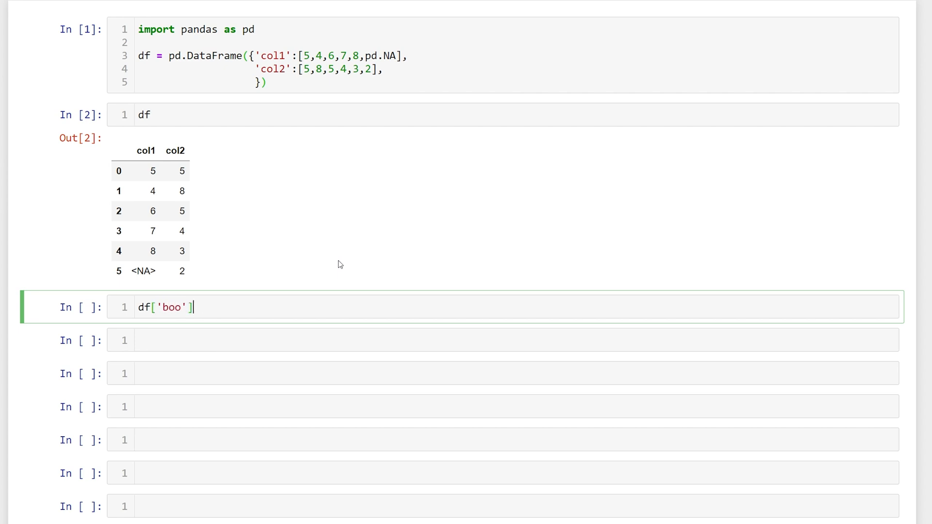
type("= df[")
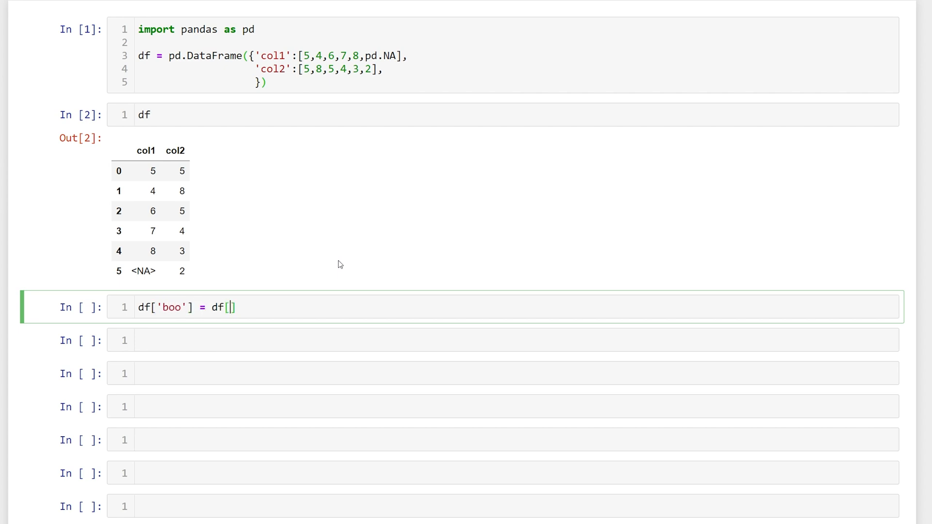
type("'col1'")
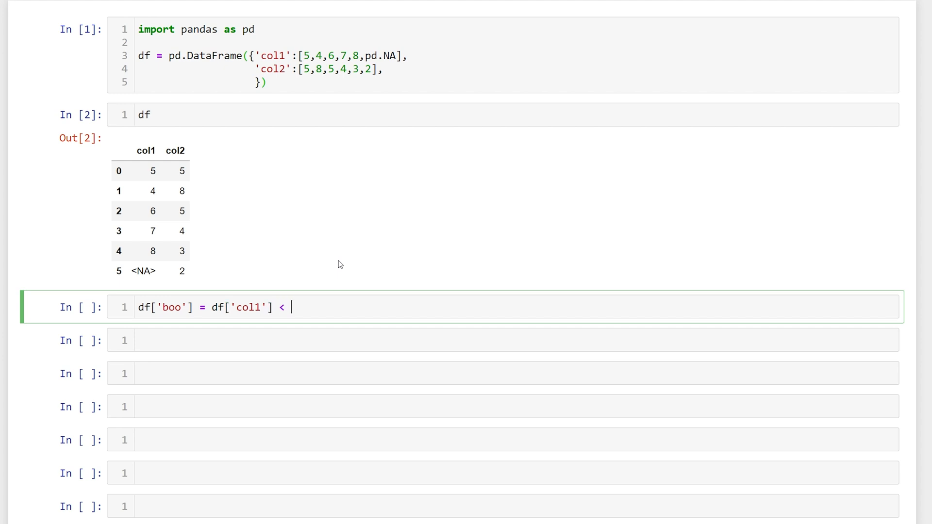
type("df['col']")
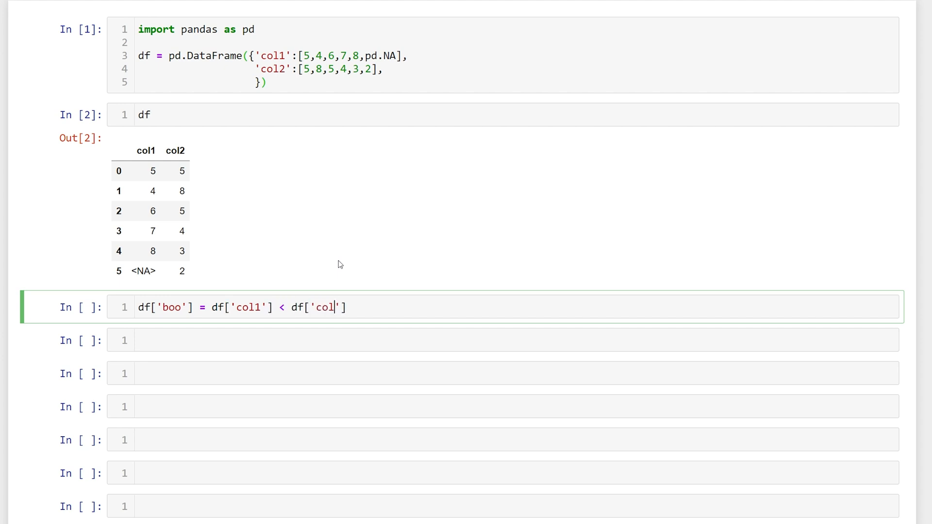
type("2']")
type("df")
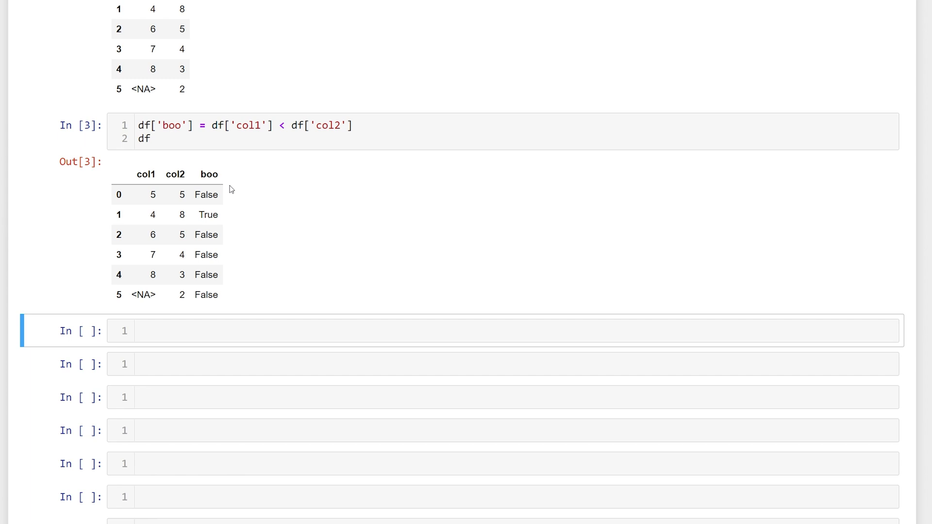
mouse_move(206, 194)
type("=")
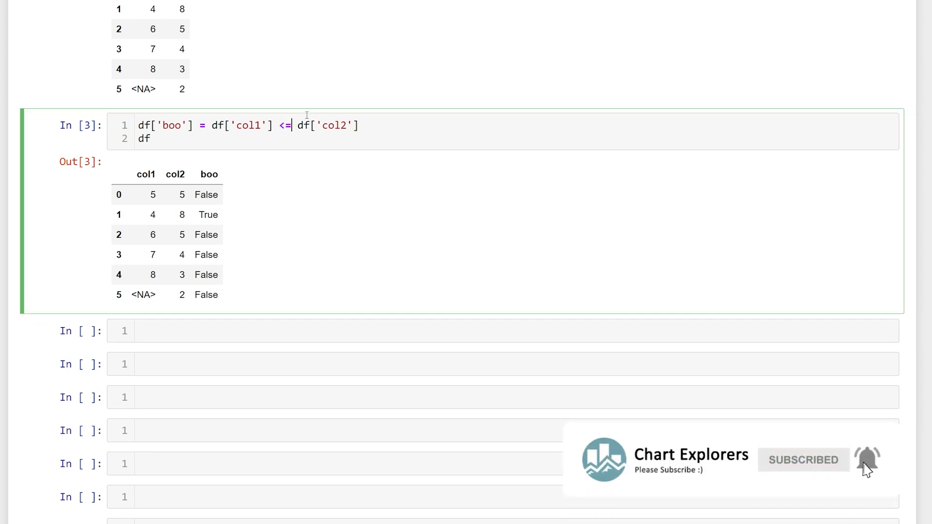
Try >, == and finally != as the col1 vs col2 operator so only the first row is False
type(">")
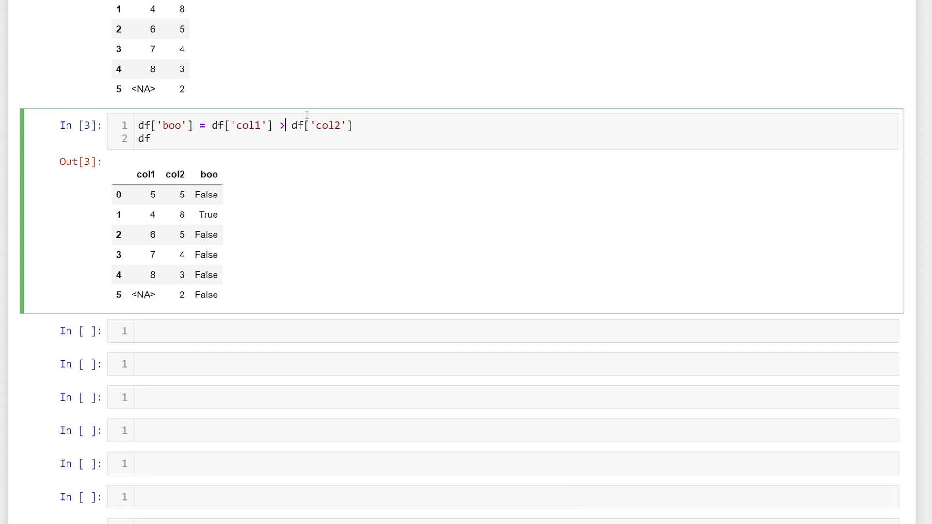
type("!")
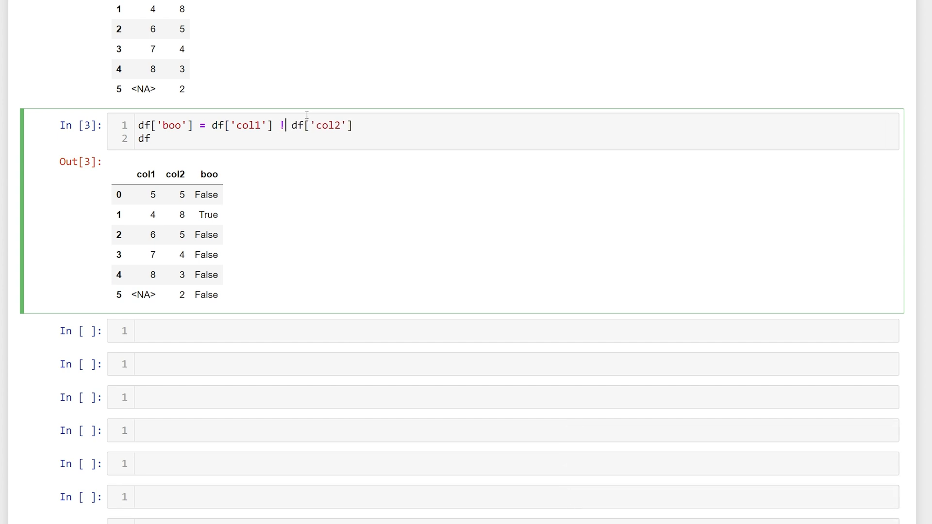
type("==")
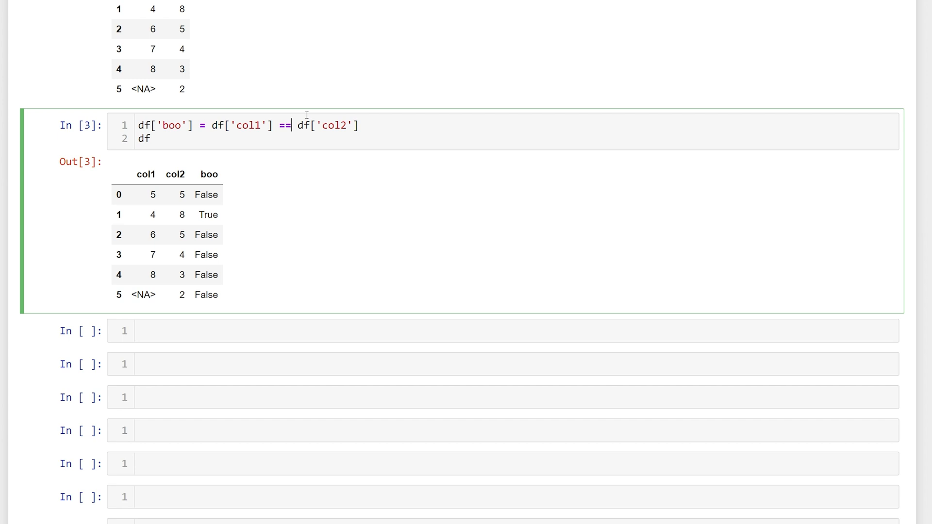
mouse_move(165, 275)
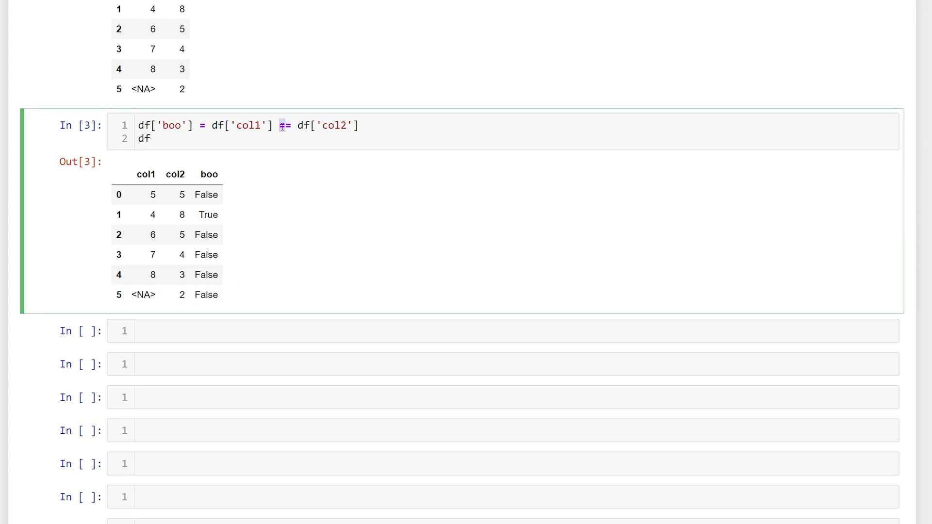
type(">")
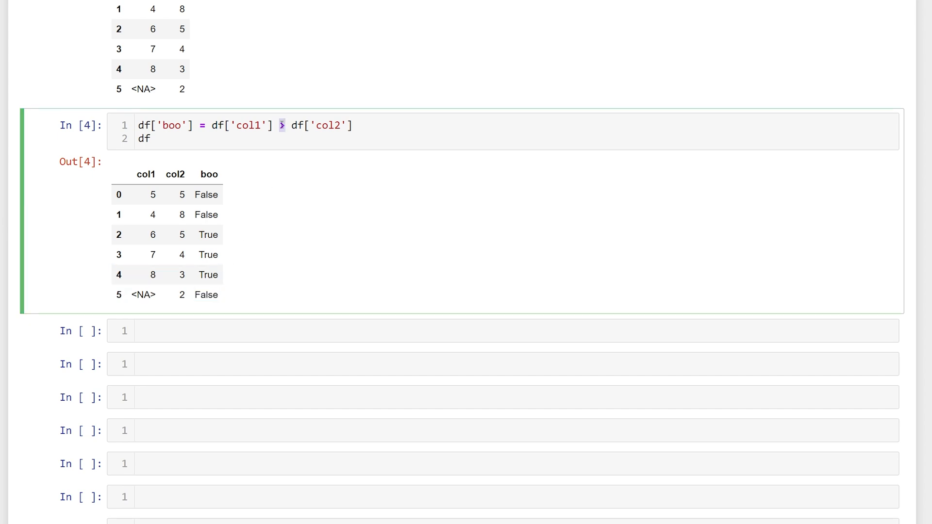
type("!=")
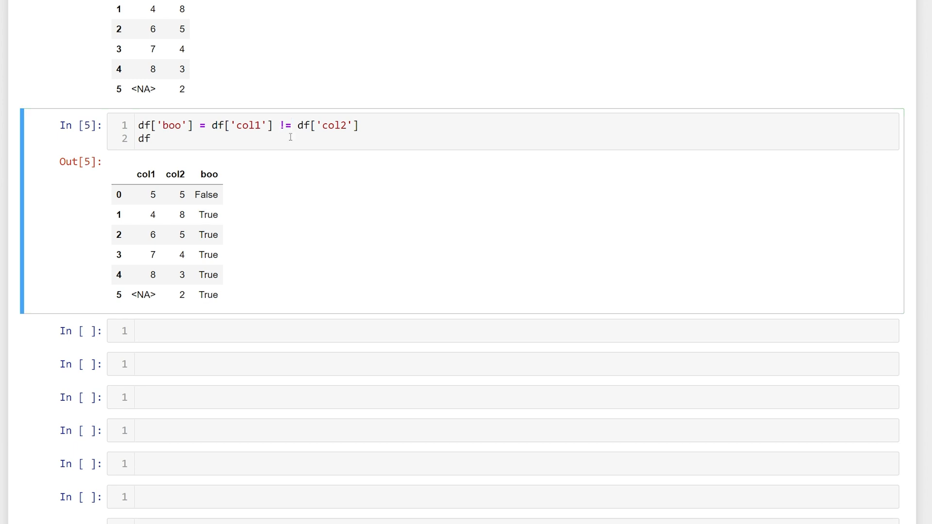
double_click(208, 294)
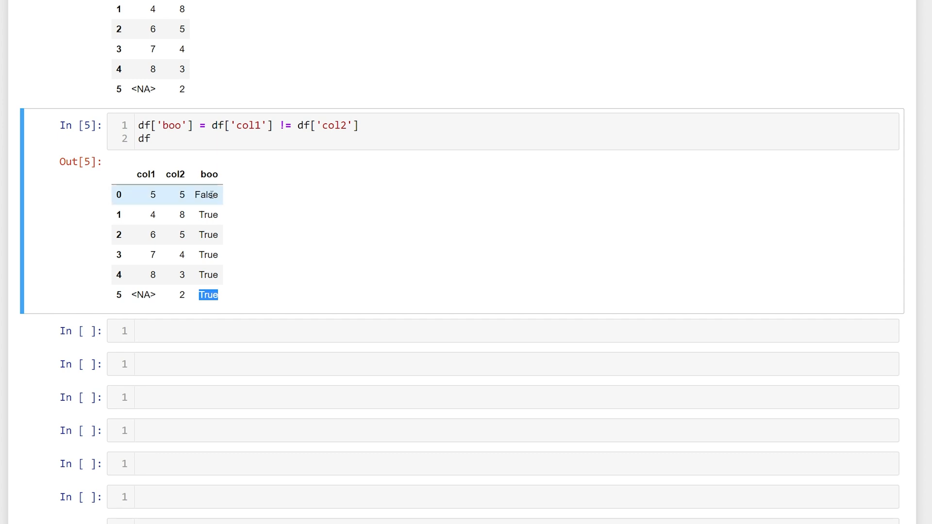
mouse_move(218, 250)
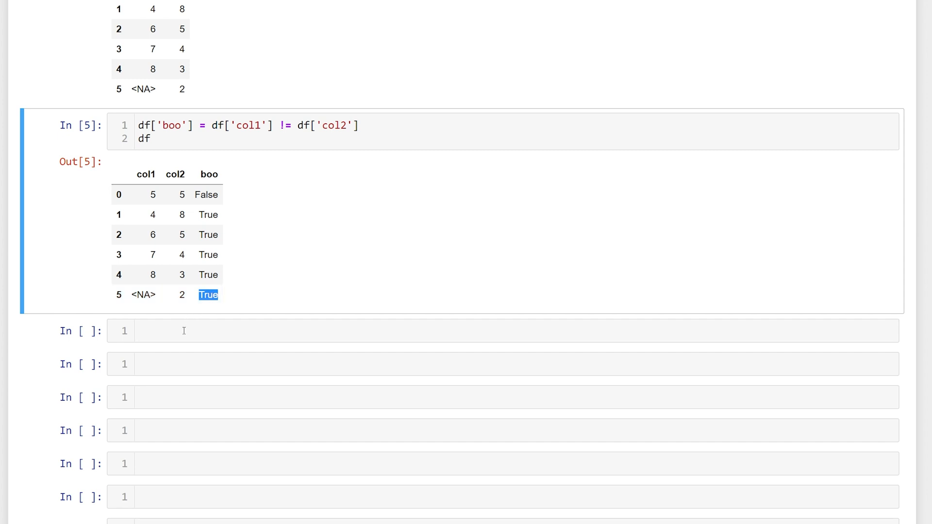
Evaluate an arithmetic expression on df['boo'] yielding an integer series of 0 and 5s
left_click(416, 331)
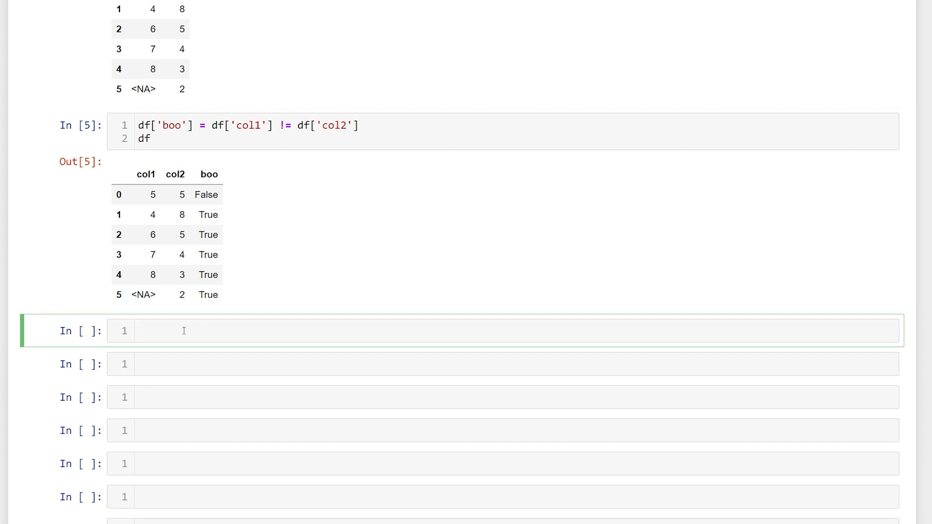
type("df['']")
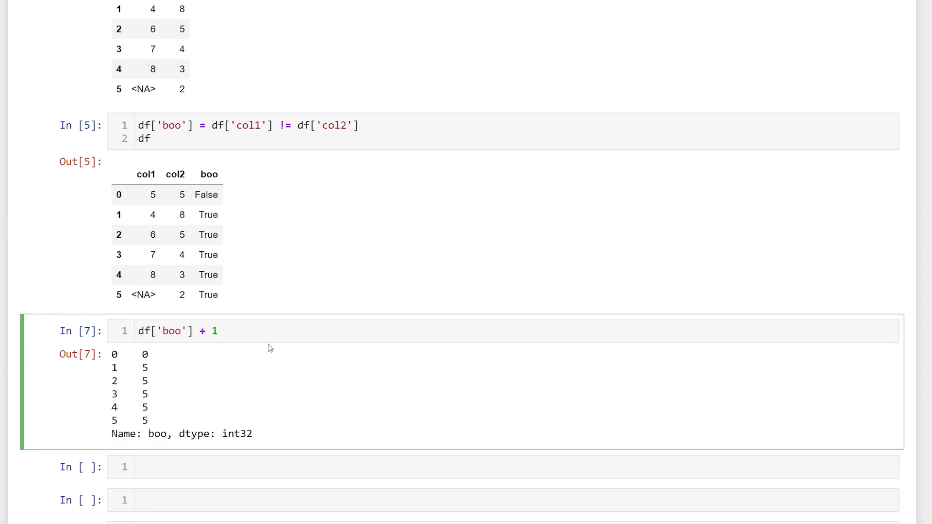
left_click(218, 331)
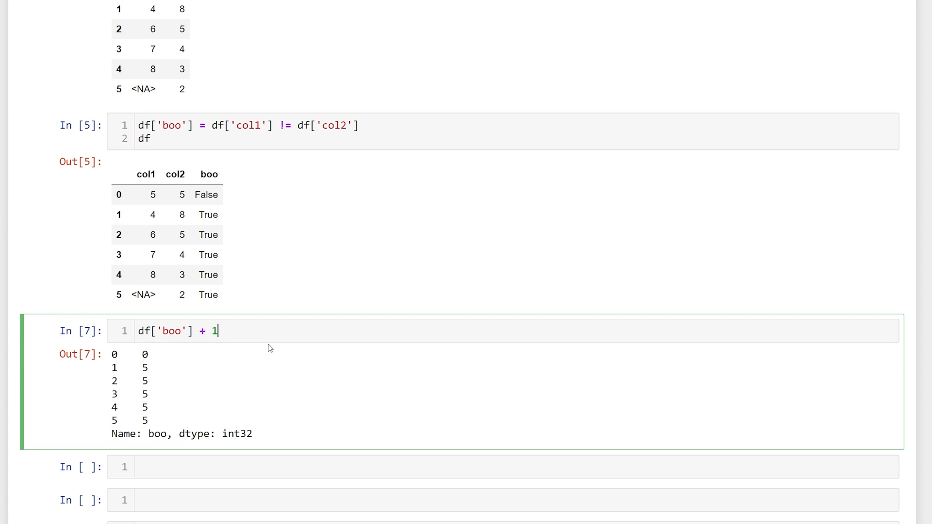